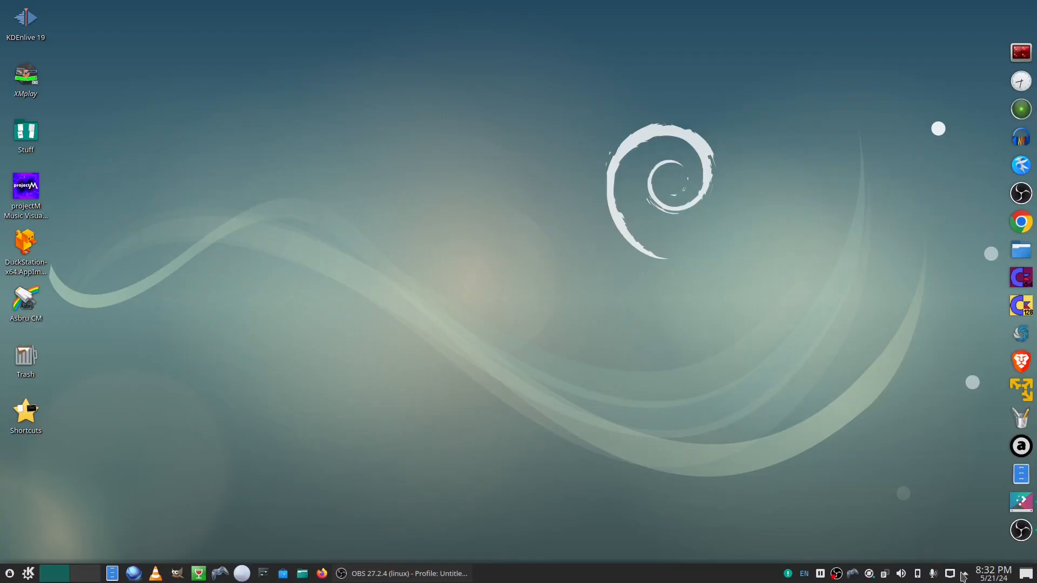
Show the Vaults applet from the system tray's hidden icons, listing no vaults yet.
{"action": "left_click", "coordinate": [950, 574]}
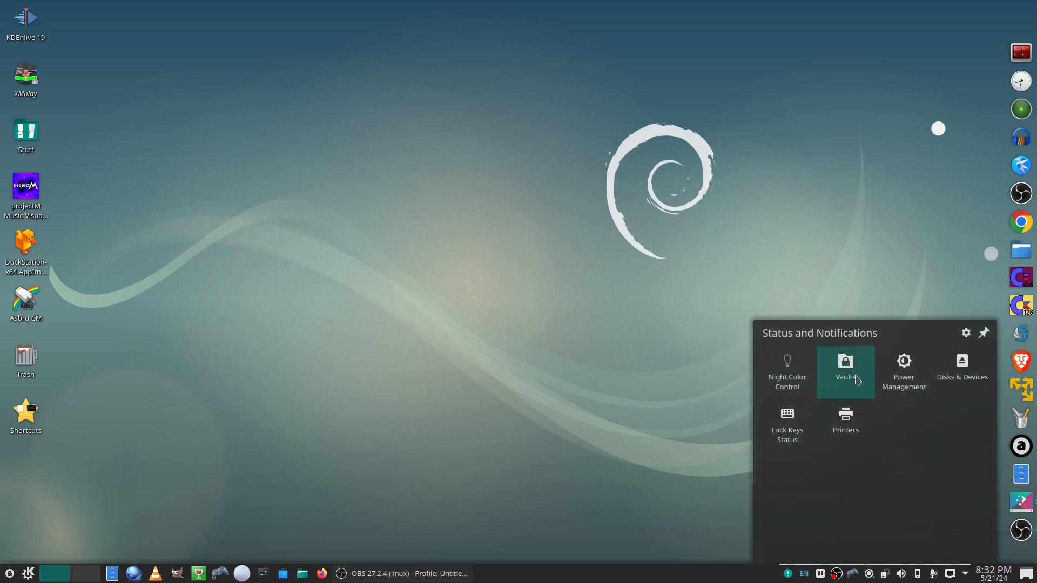
{"action": "mouse_move", "coordinate": [845, 372]}
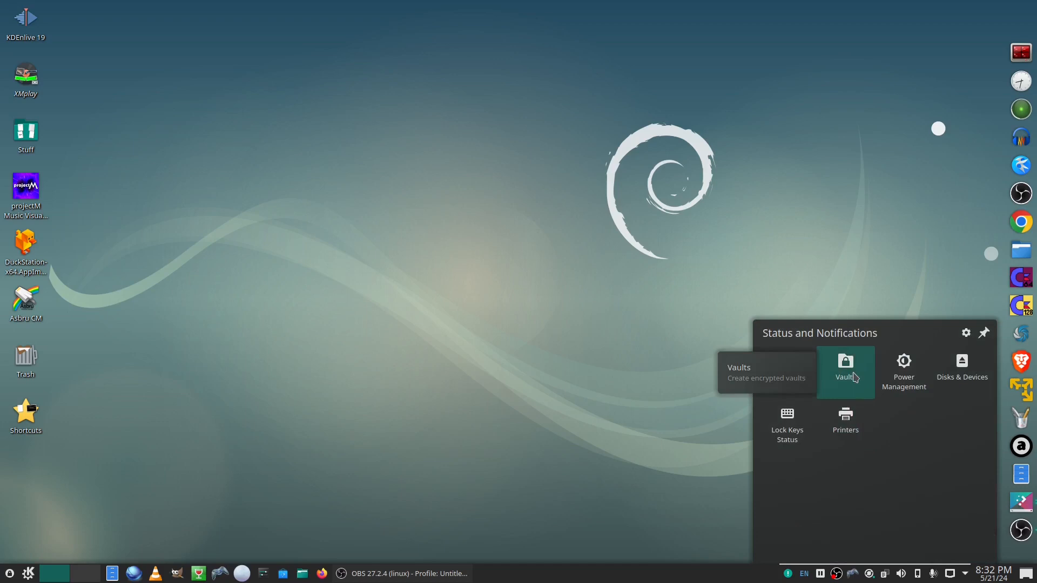
{"action": "left_click", "coordinate": [845, 371]}
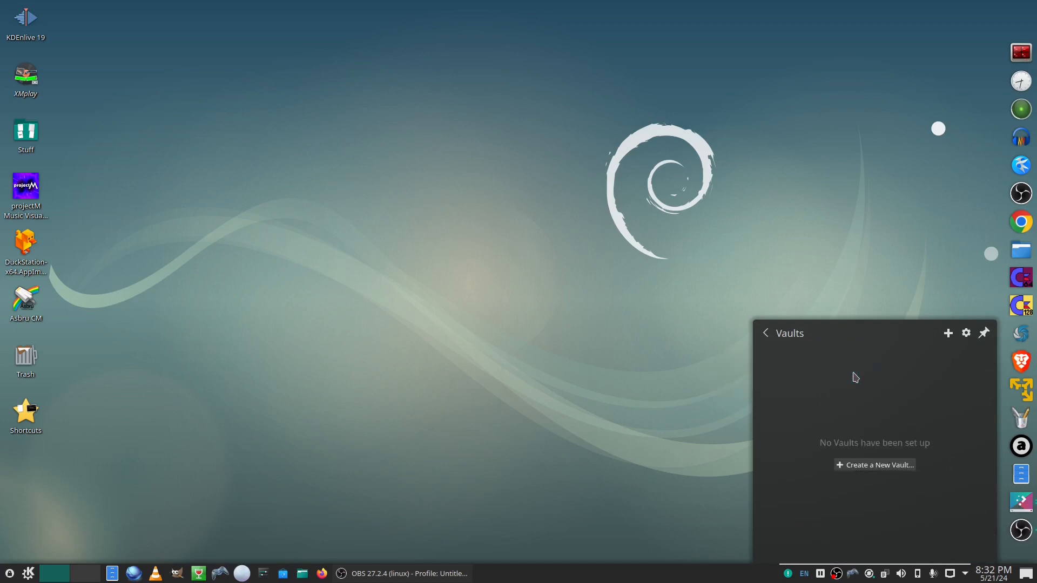
{"action": "mouse_move", "coordinate": [805, 441]}
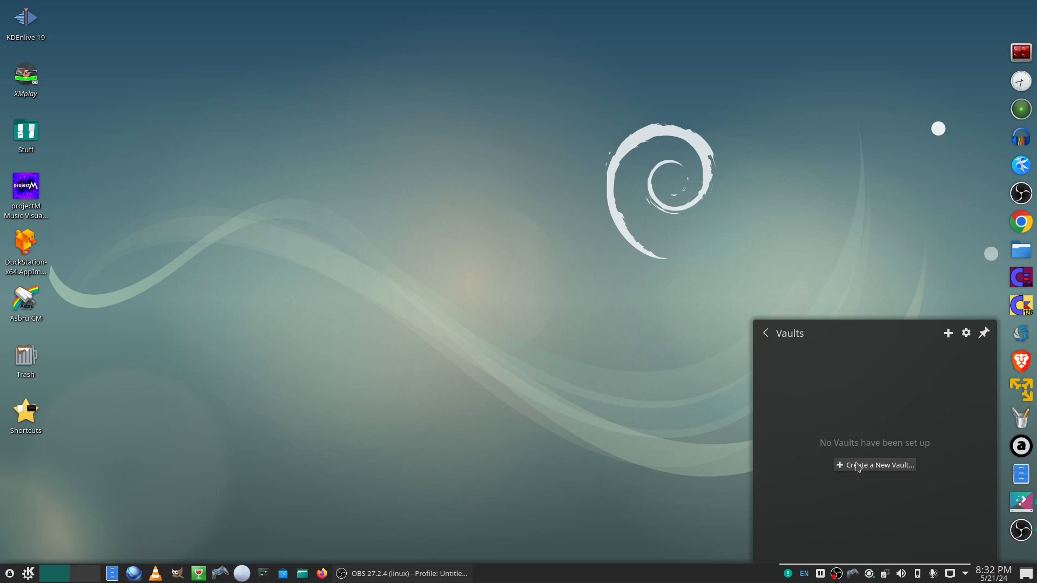
Begin a new vault named 'Vault1' with the CryFS backend, past its security notice, ready for the password.
{"action": "left_click", "coordinate": [874, 465]}
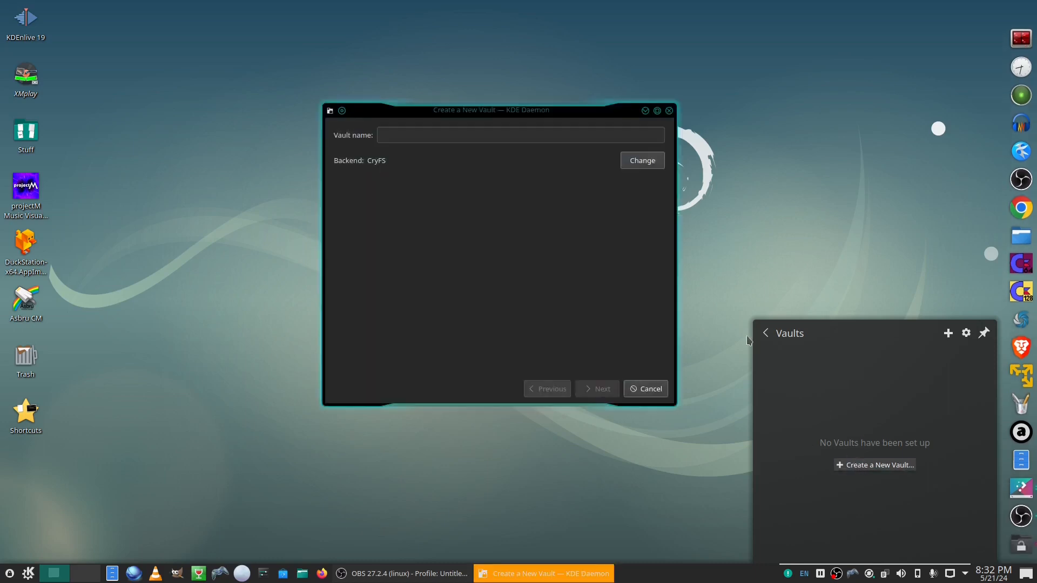
{"action": "left_click", "coordinate": [520, 135]}
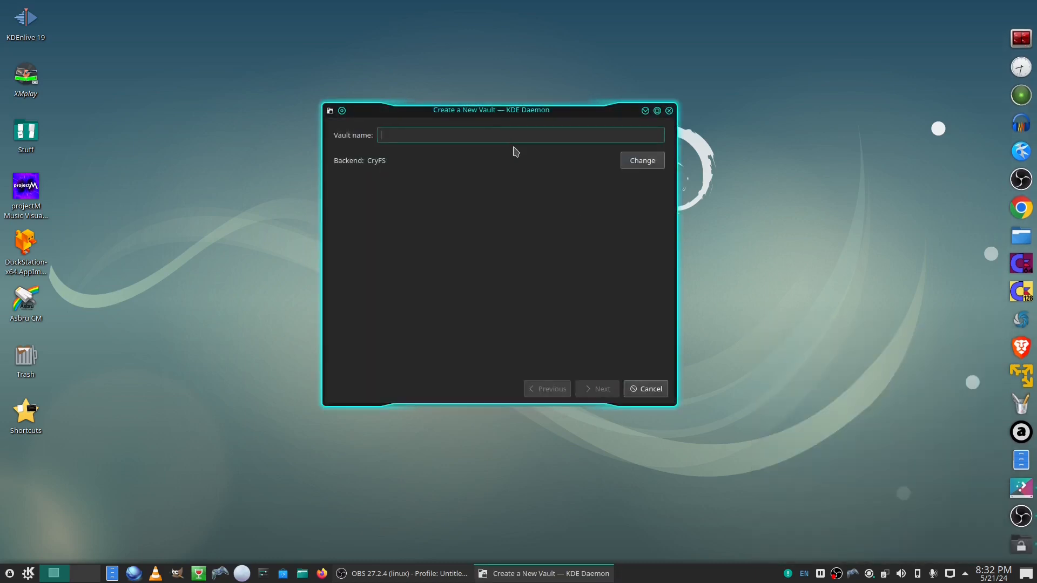
{"action": "type", "text": "Vault1"}
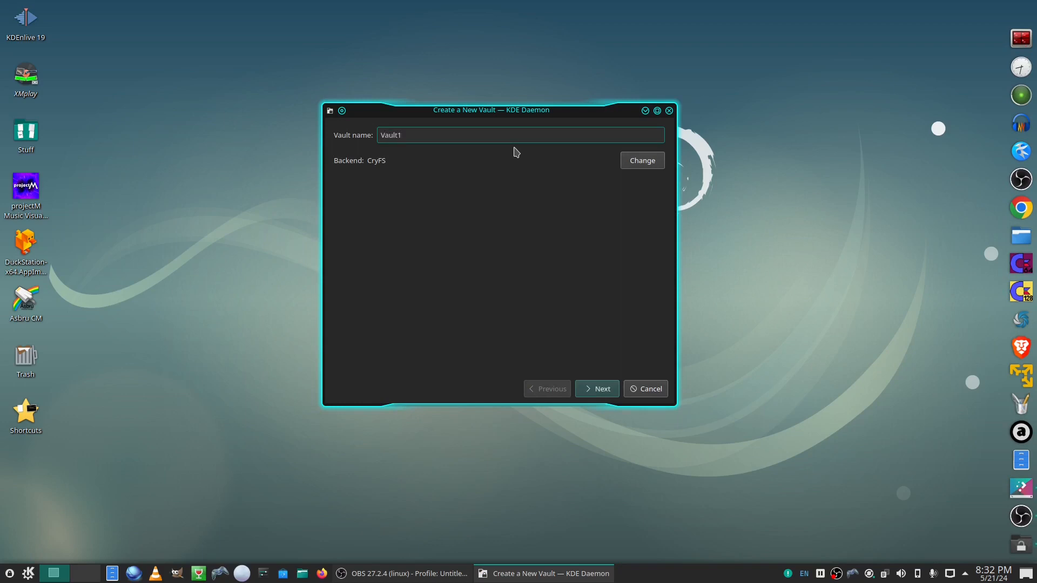
{"action": "mouse_move", "coordinate": [519, 251]}
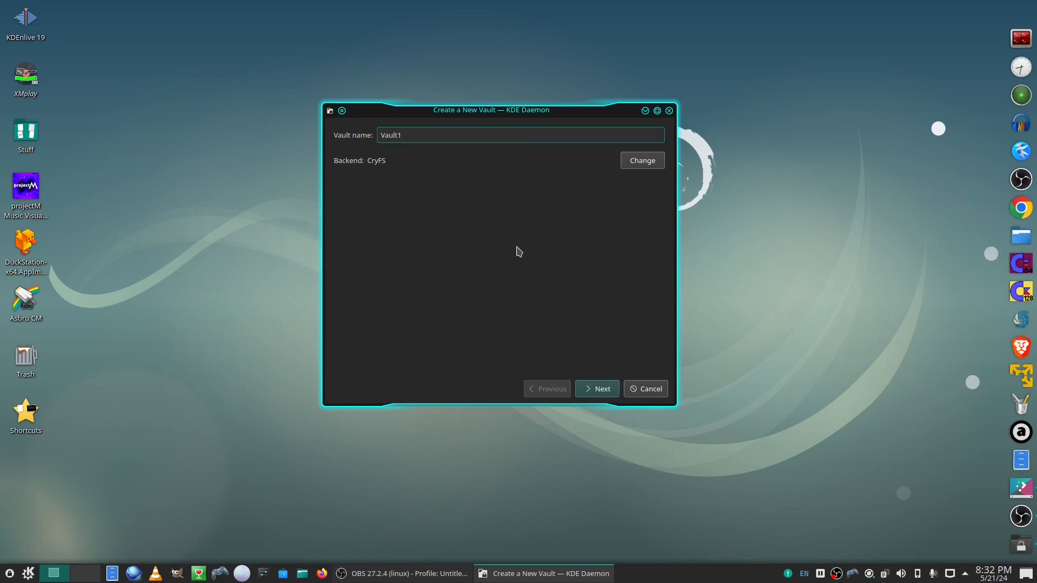
{"action": "mouse_move", "coordinate": [597, 388]}
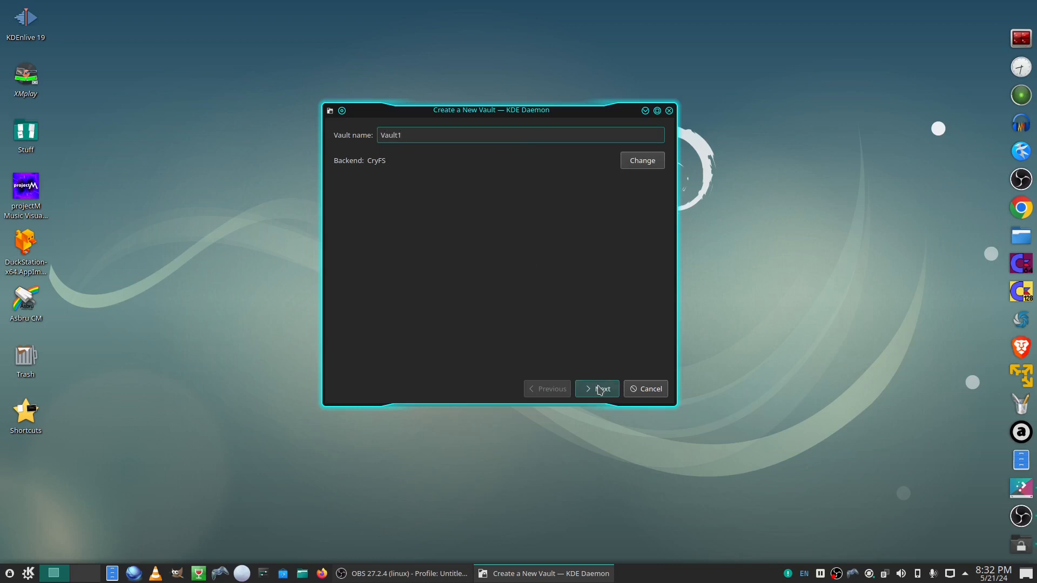
{"action": "left_click", "coordinate": [595, 389]}
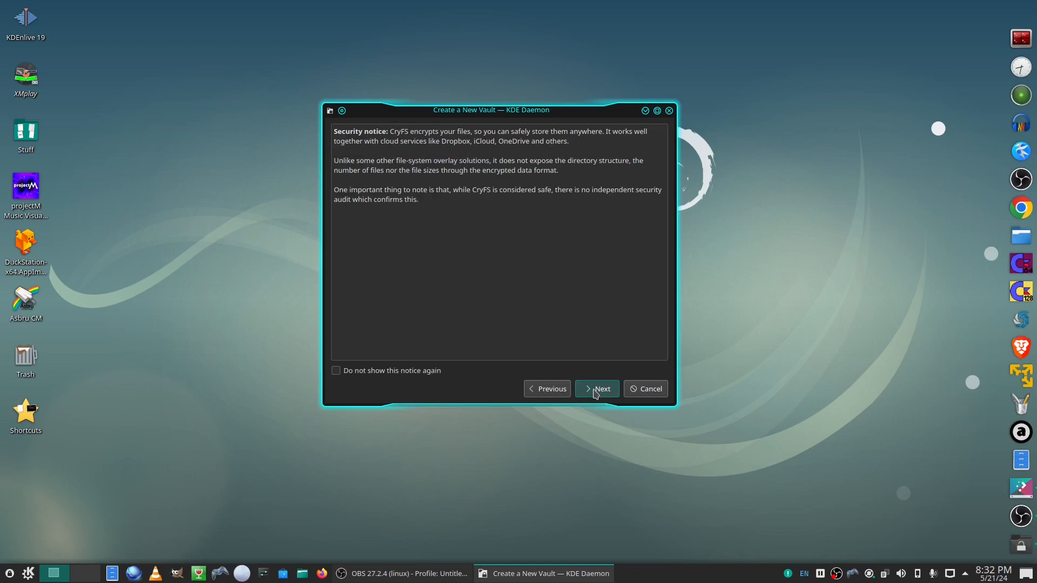
{"action": "left_click", "coordinate": [595, 389]}
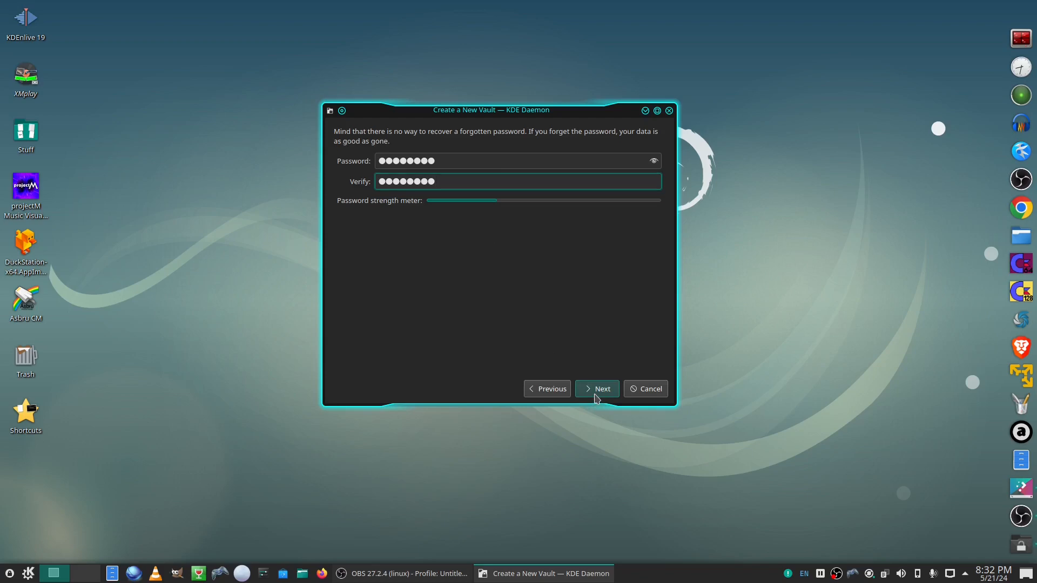
Confirm the password and keep Vault1's default encrypted data location and mount point.
{"action": "left_click", "coordinate": [595, 388]}
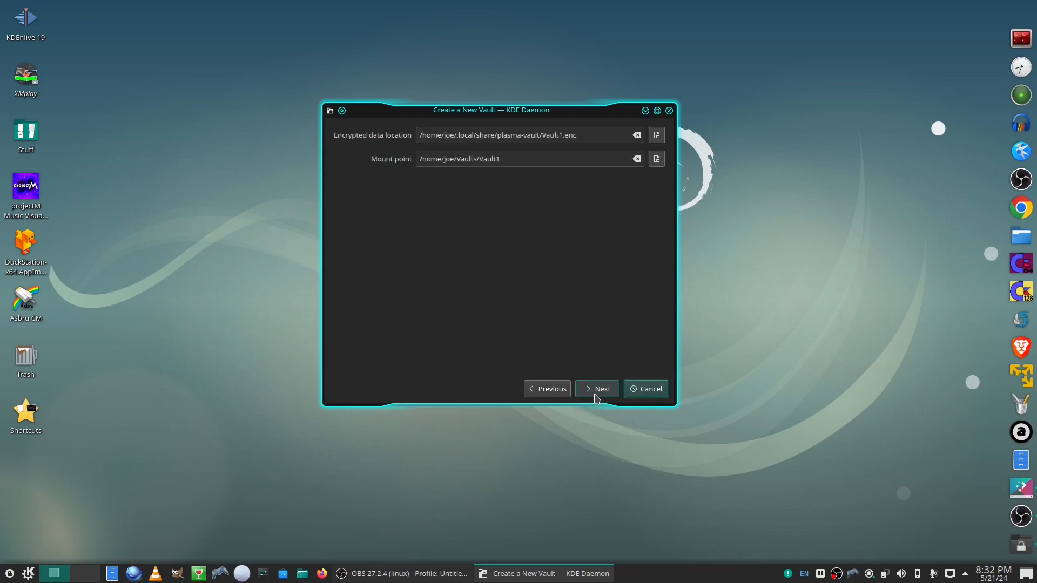
{"action": "mouse_move", "coordinate": [432, 192]}
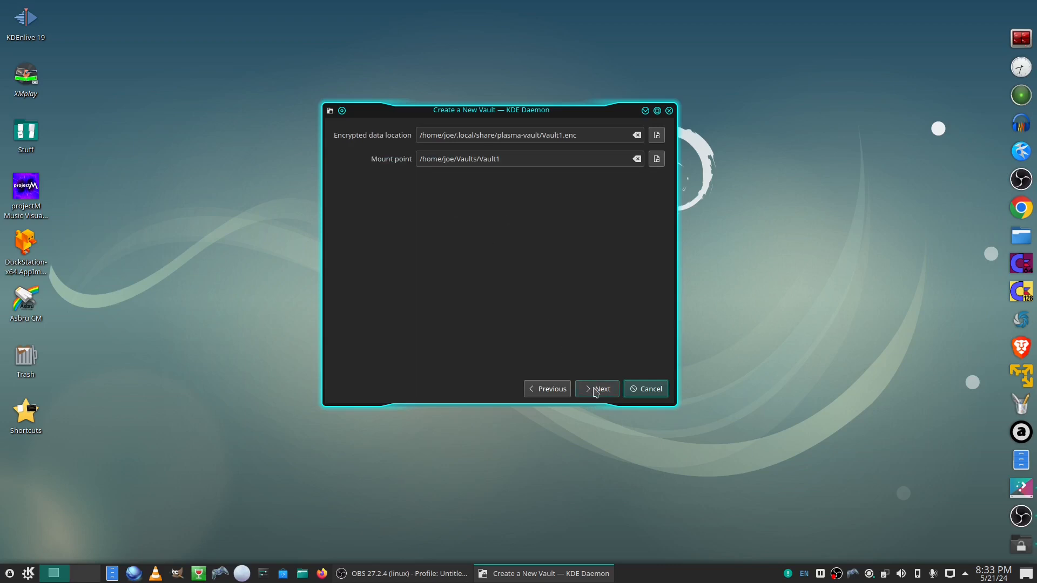
{"action": "left_click", "coordinate": [596, 389]}
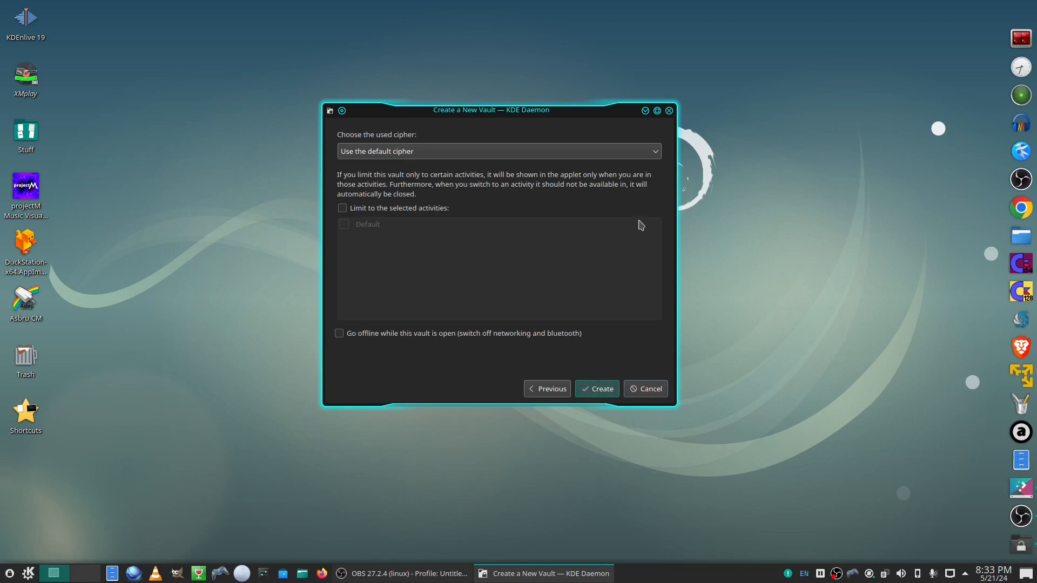
Choose the aes-256-gcm cipher and finish creating Vault1.
{"action": "left_click", "coordinate": [498, 150]}
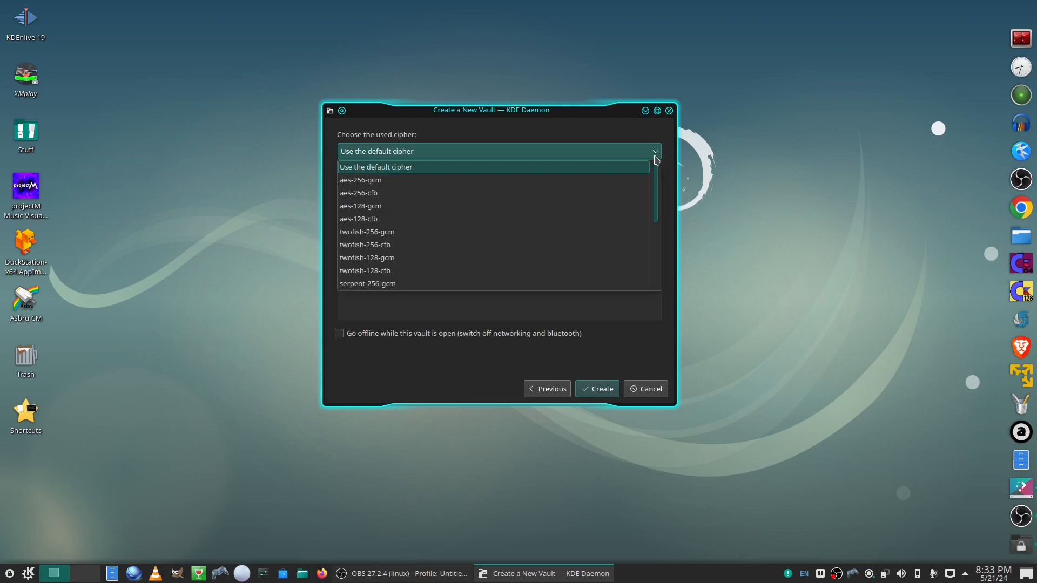
{"action": "mouse_move", "coordinate": [592, 179]}
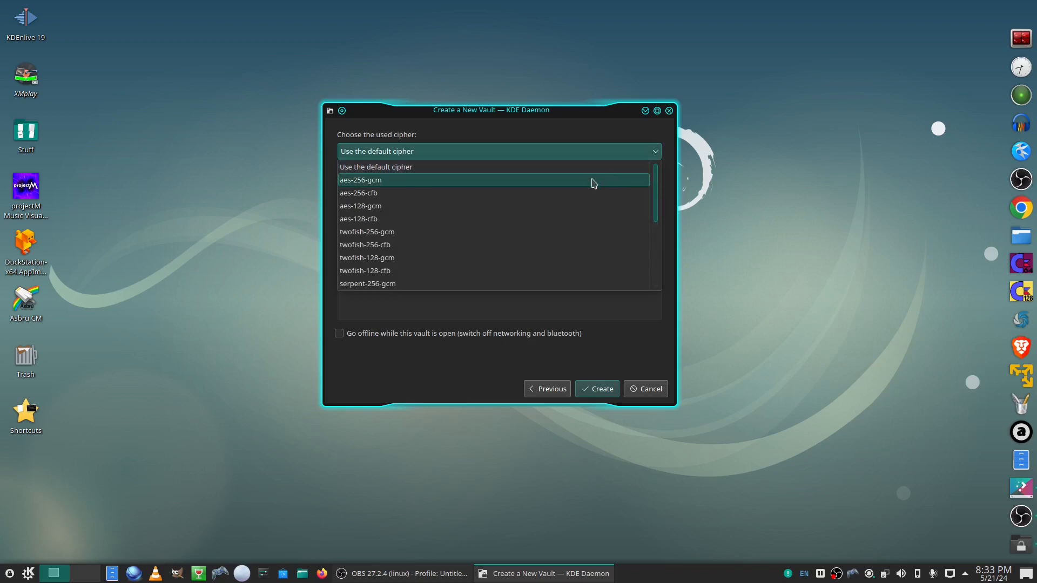
{"action": "left_click", "coordinate": [361, 179]}
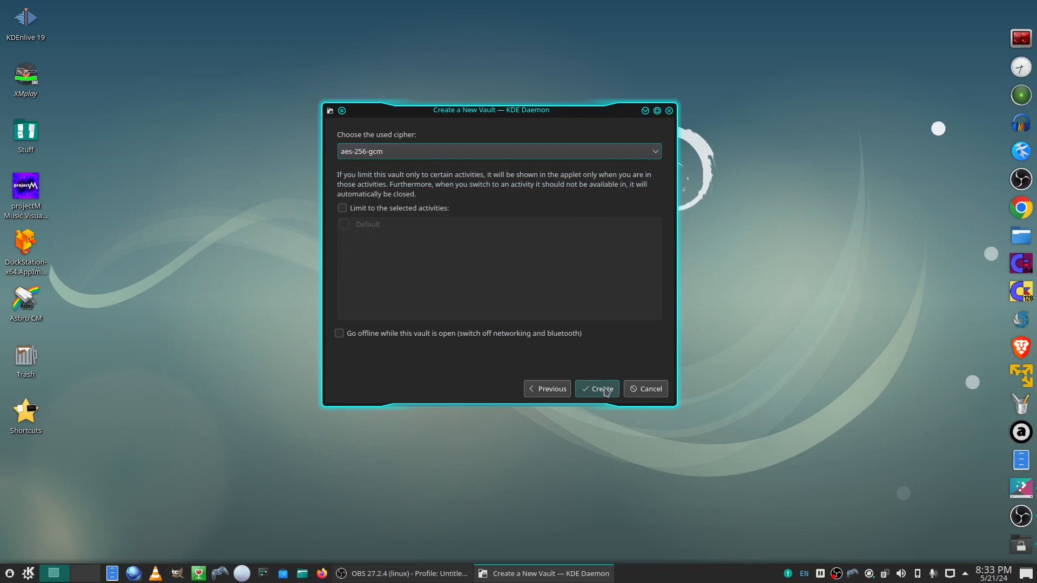
{"action": "left_click", "coordinate": [596, 388]}
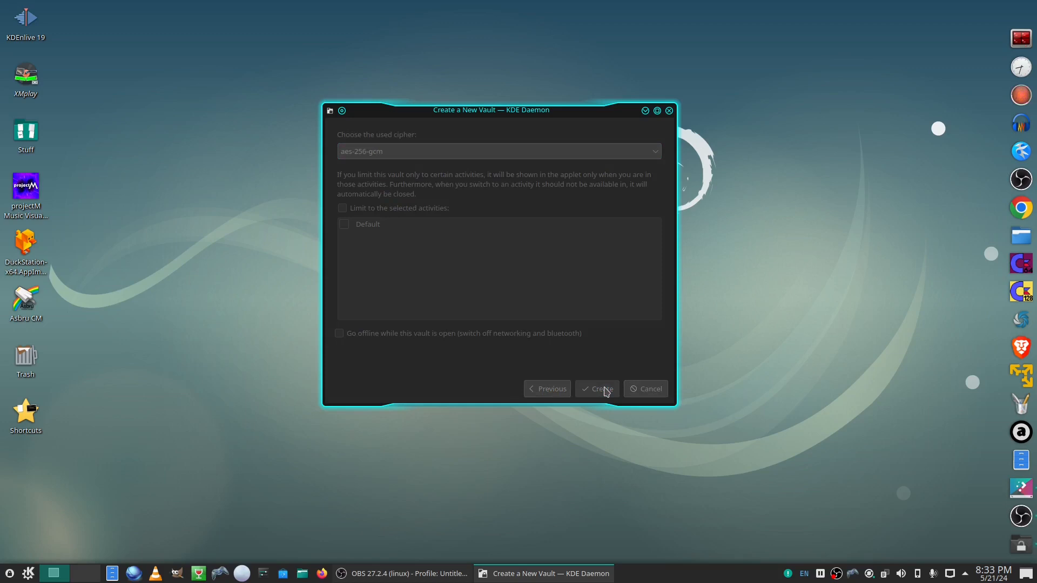
{"action": "left_click", "coordinate": [596, 389]}
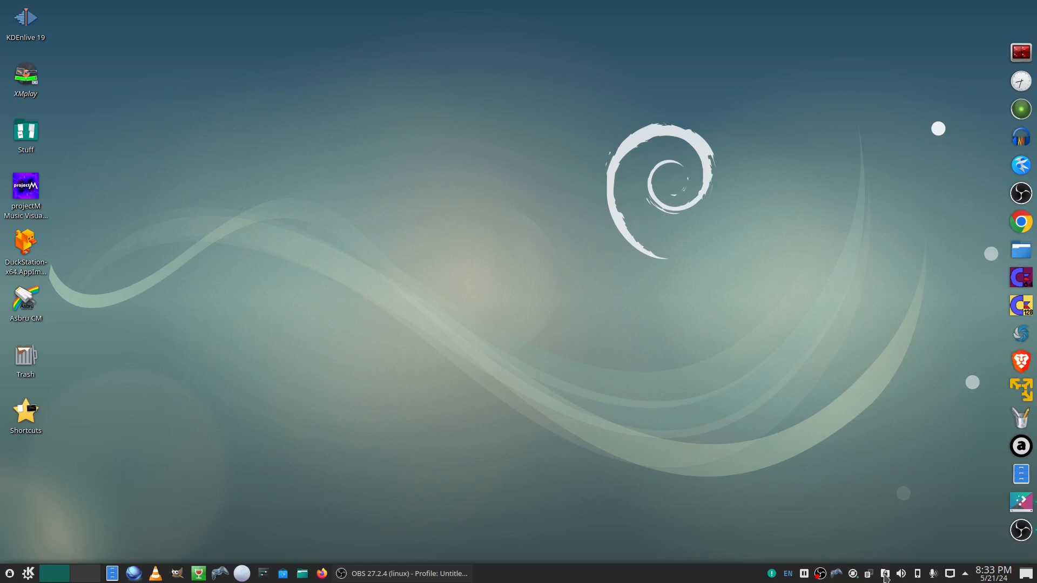
Show the unlocked Vault1's contents in the Dolphin file manager via the Vaults applet.
{"action": "left_click", "coordinate": [884, 573]}
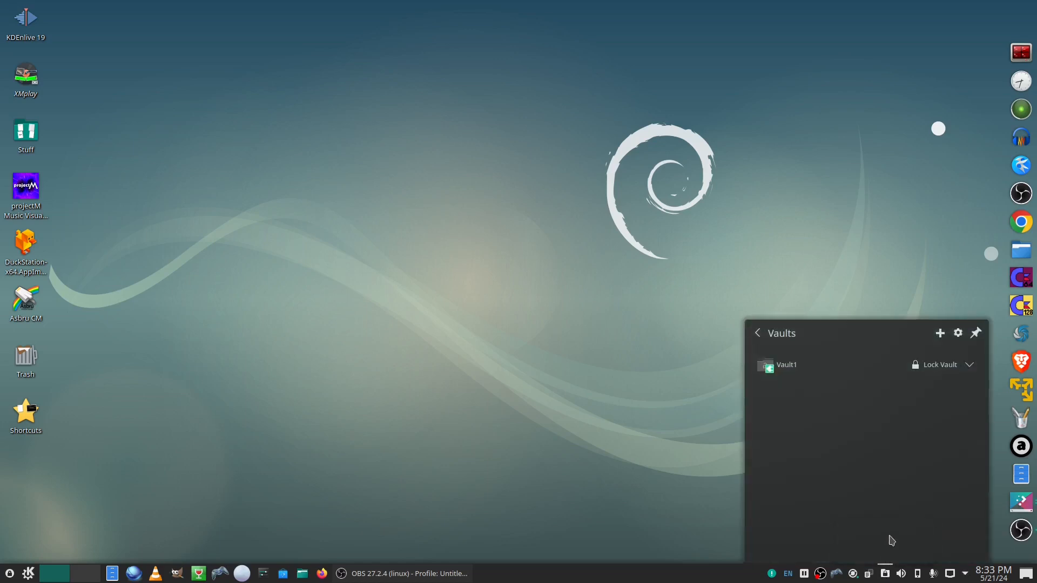
{"action": "mouse_move", "coordinate": [800, 364]}
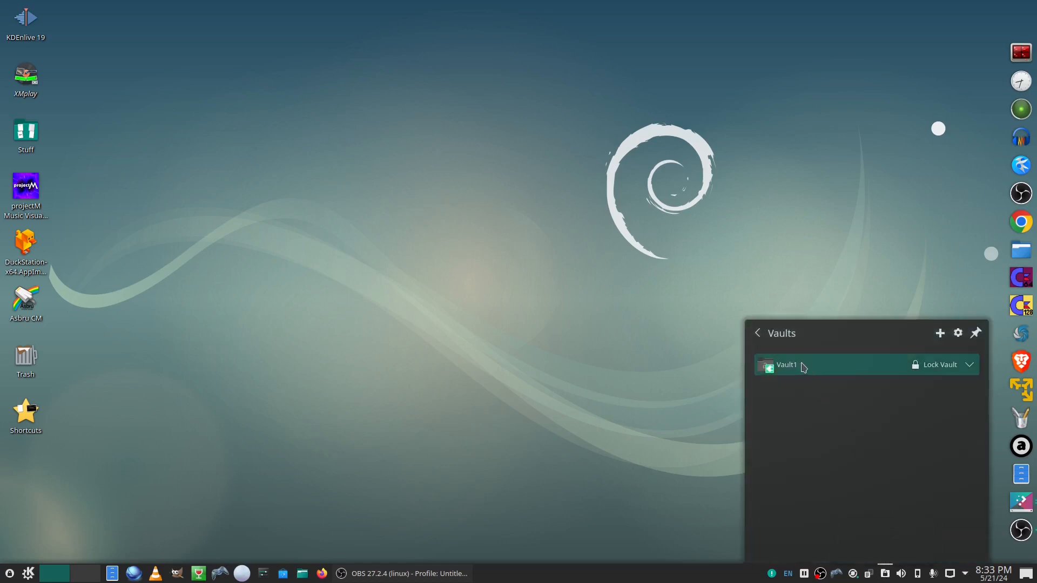
{"action": "left_click", "coordinate": [969, 365]}
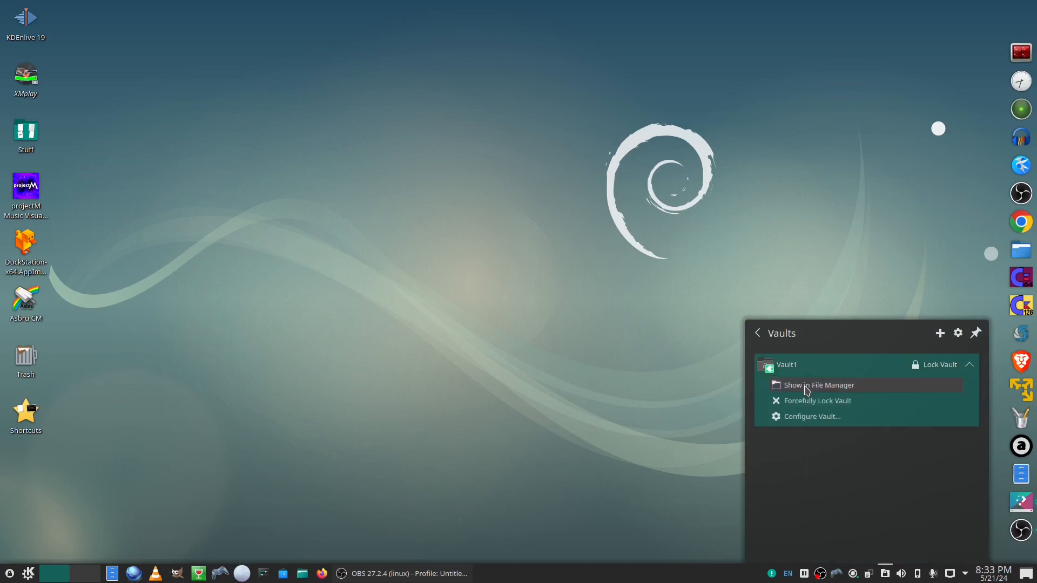
{"action": "left_click", "coordinate": [818, 385]}
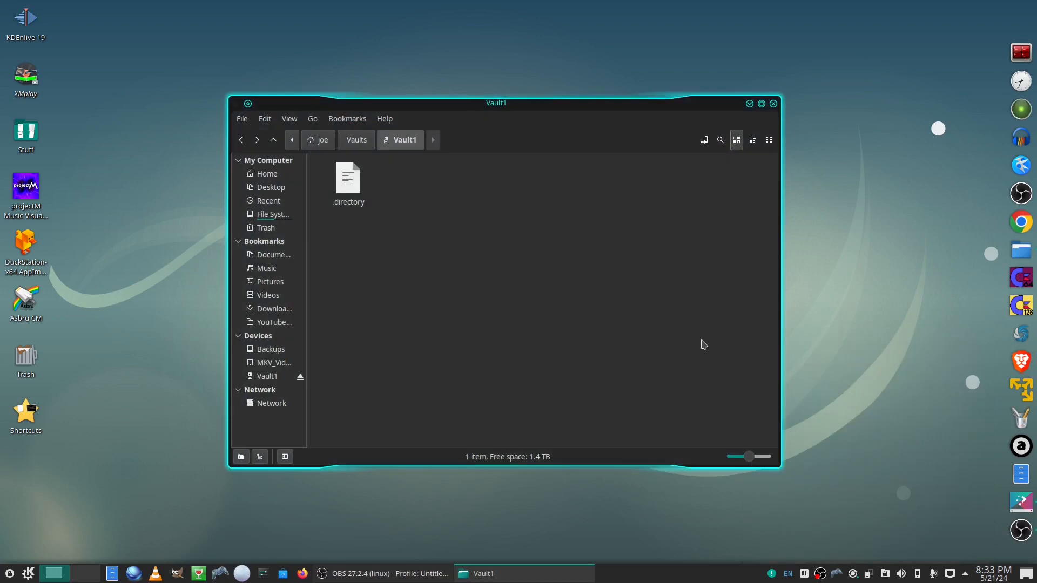
{"action": "mouse_move", "coordinate": [635, 323]}
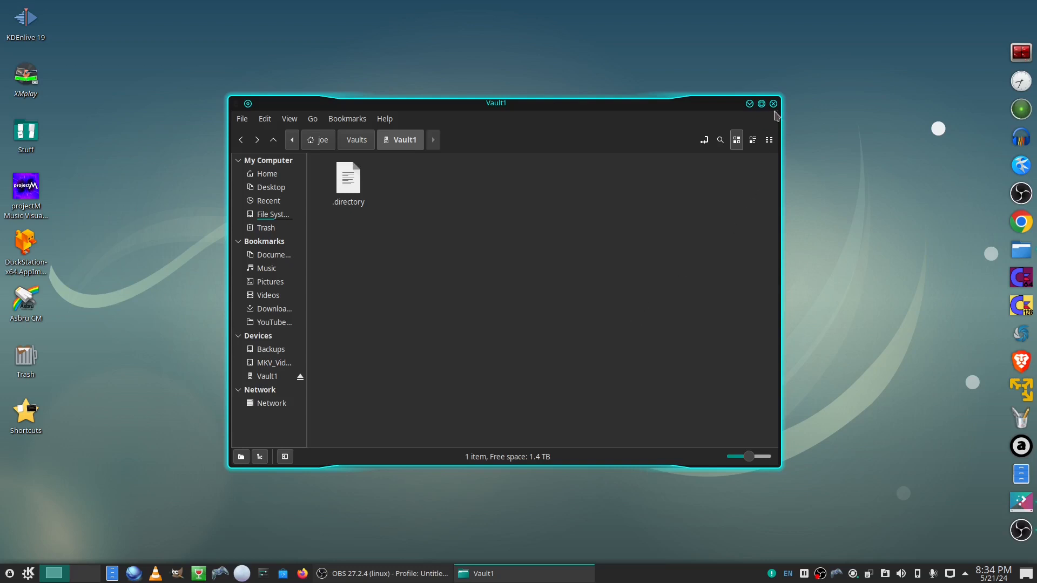
Close the Dolphin window showing Vault1.
{"action": "left_click", "coordinate": [772, 103]}
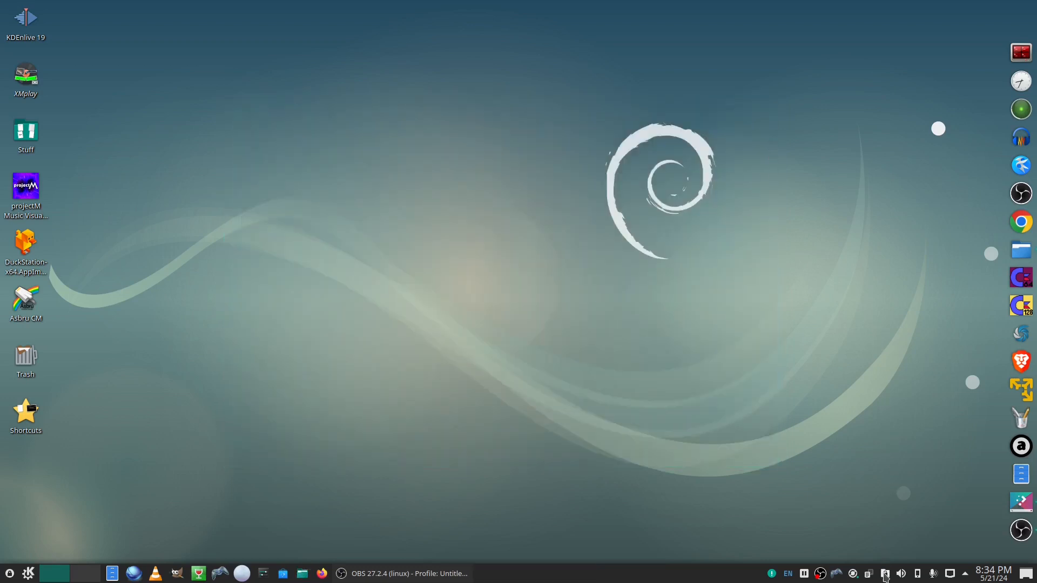
Lock Vault1, then unlock and open it again by entering its password.
{"action": "left_click", "coordinate": [884, 573]}
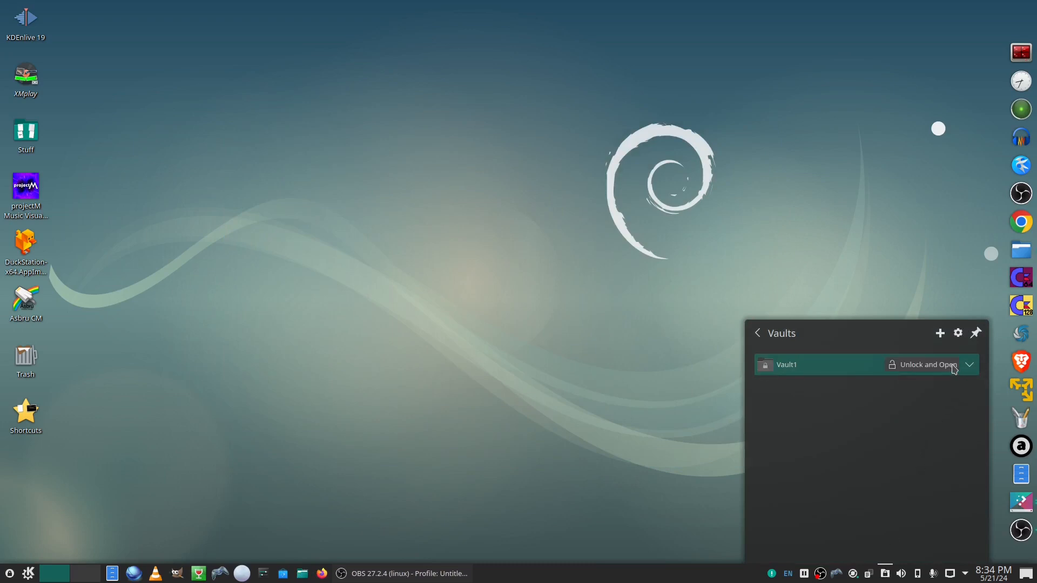
{"action": "mouse_move", "coordinate": [954, 407]}
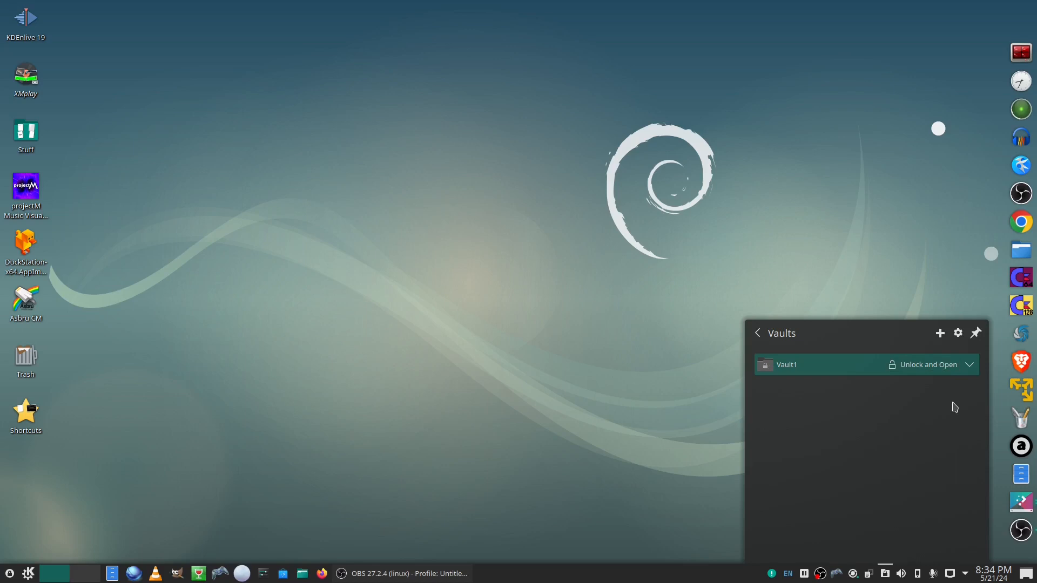
{"action": "mouse_move", "coordinate": [936, 371]}
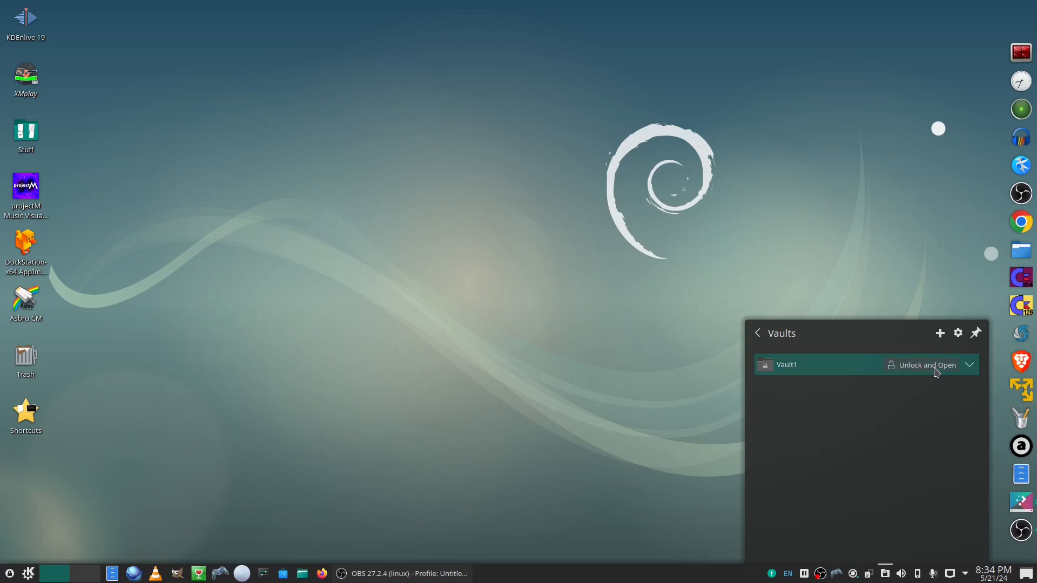
{"action": "left_click", "coordinate": [924, 365]}
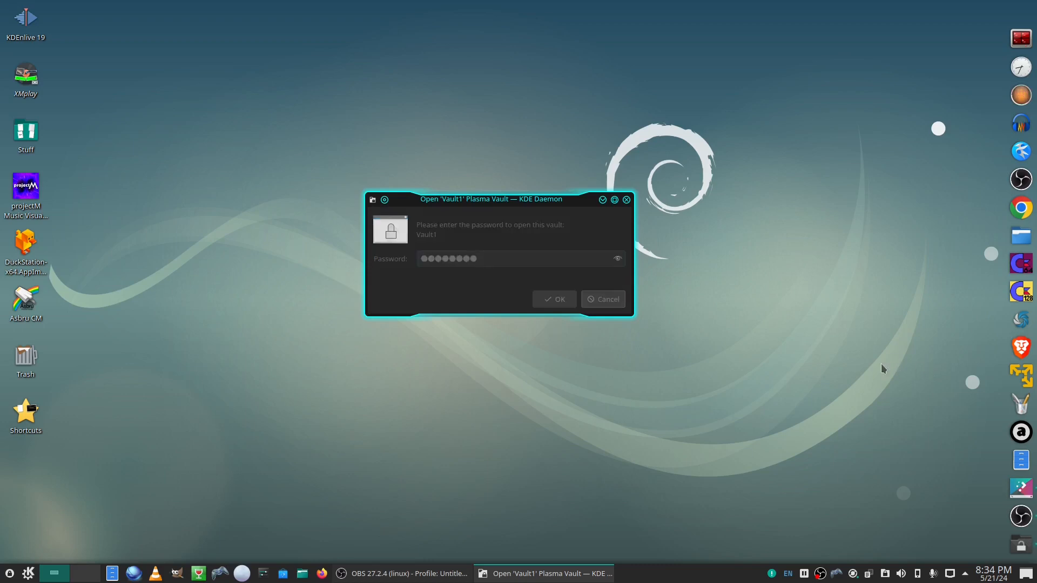
{"action": "left_click", "coordinate": [554, 298]}
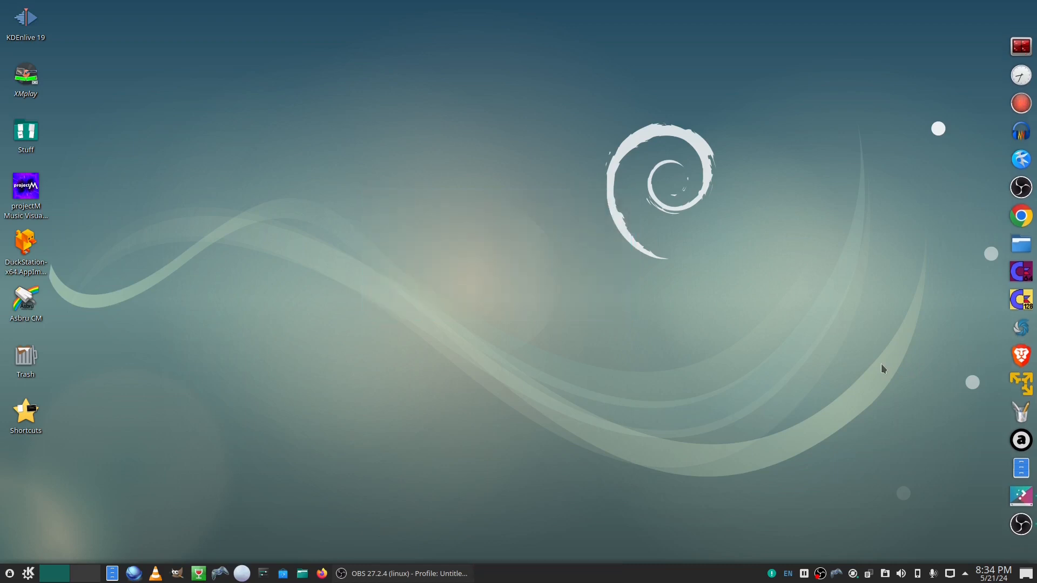